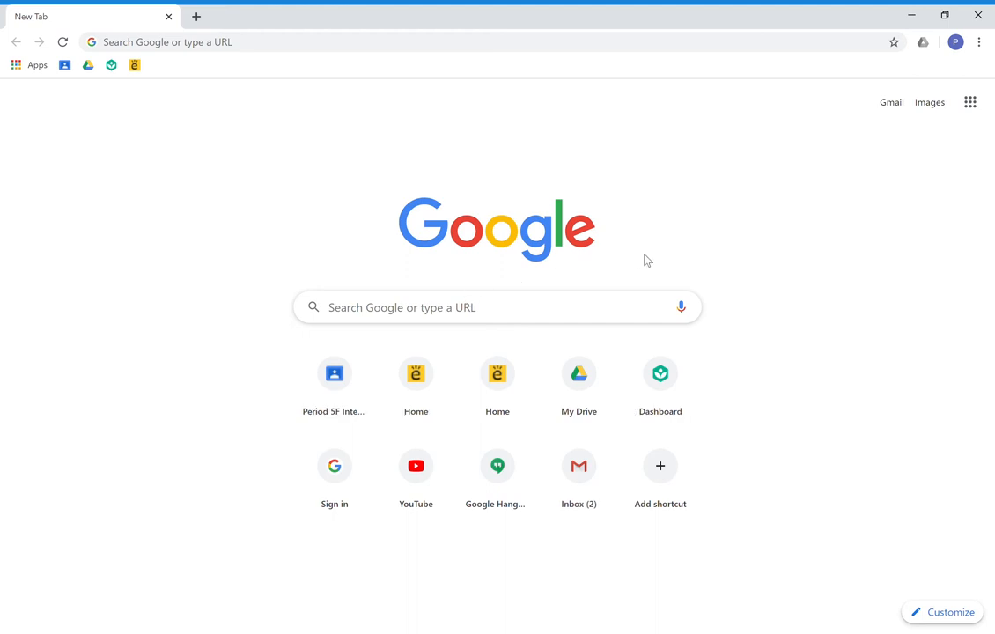
{"action": "mouse_move", "coordinate": [288, 251]}
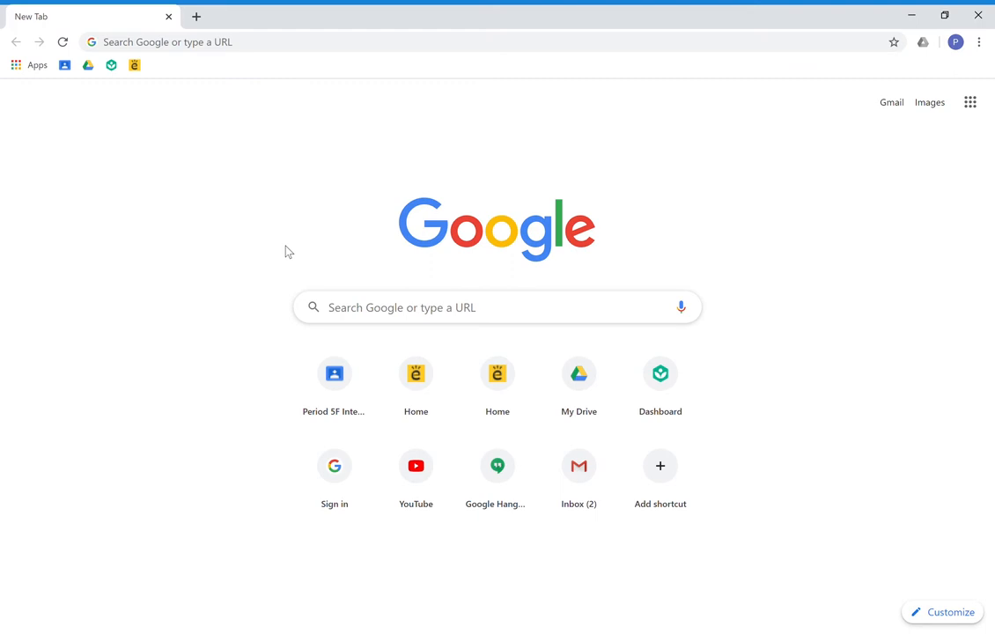
{"action": "mouse_move", "coordinate": [235, 96]}
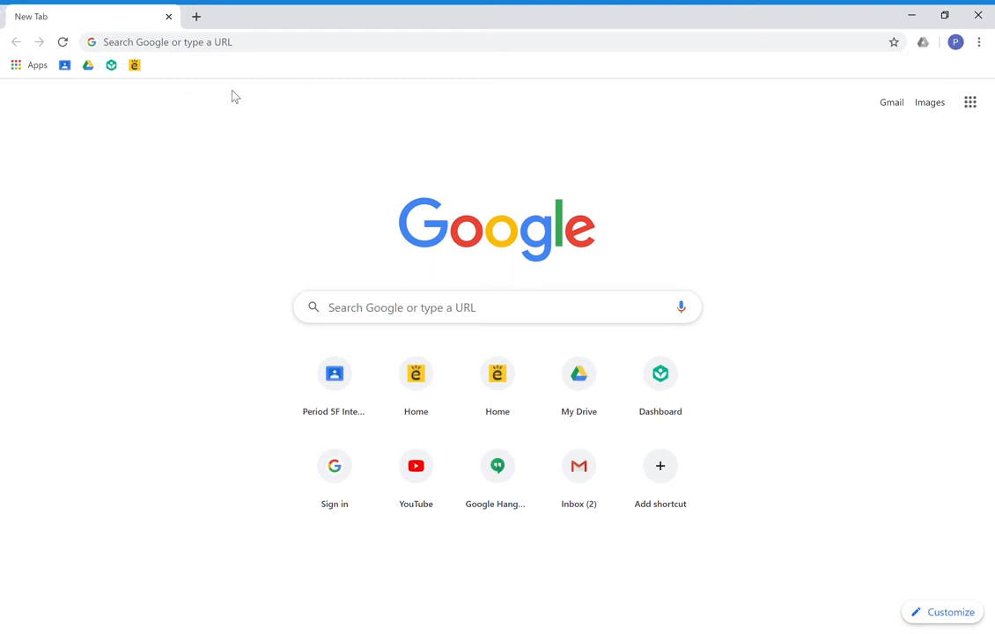
Go to edmodo.com and enter the Office Aides class under My Classes.
{"action": "type", "text": "edmodo.com/home"}
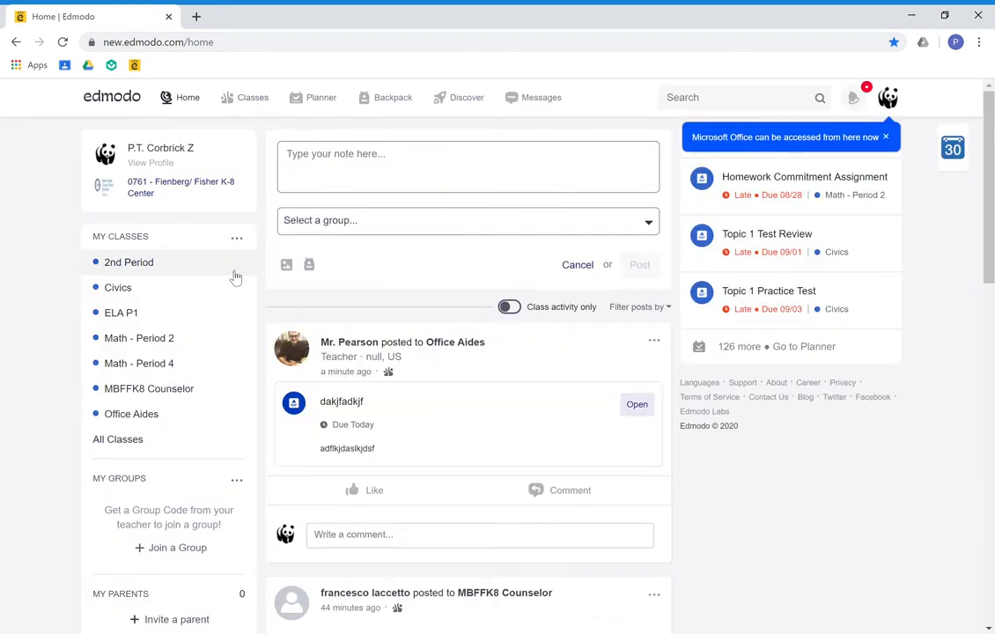
{"action": "left_click", "coordinate": [131, 414]}
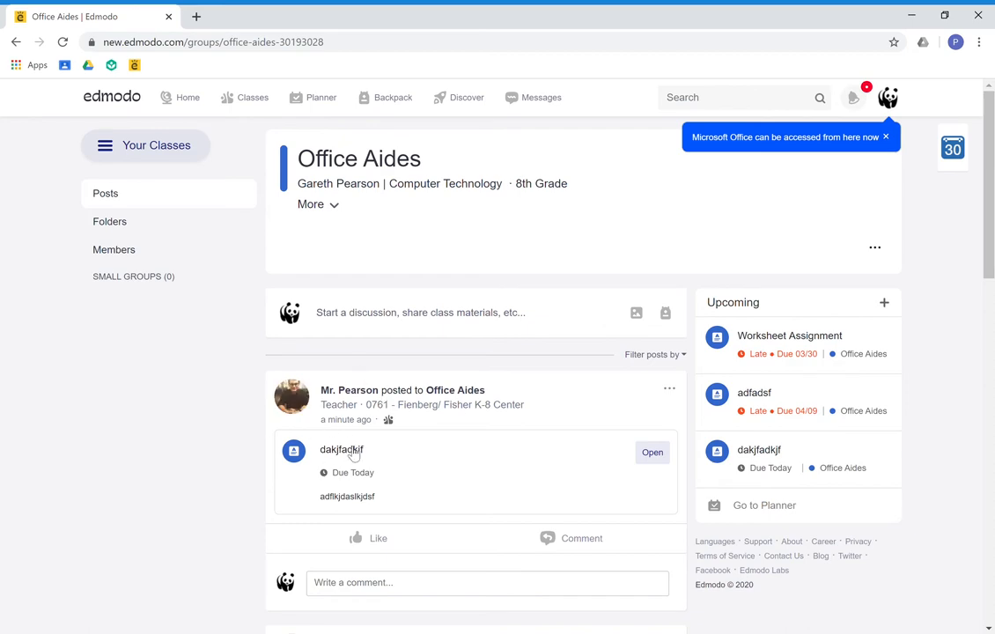
Open the dakjfadkjf assignment from the class post and go to its turn-in page.
{"action": "left_click", "coordinate": [652, 452]}
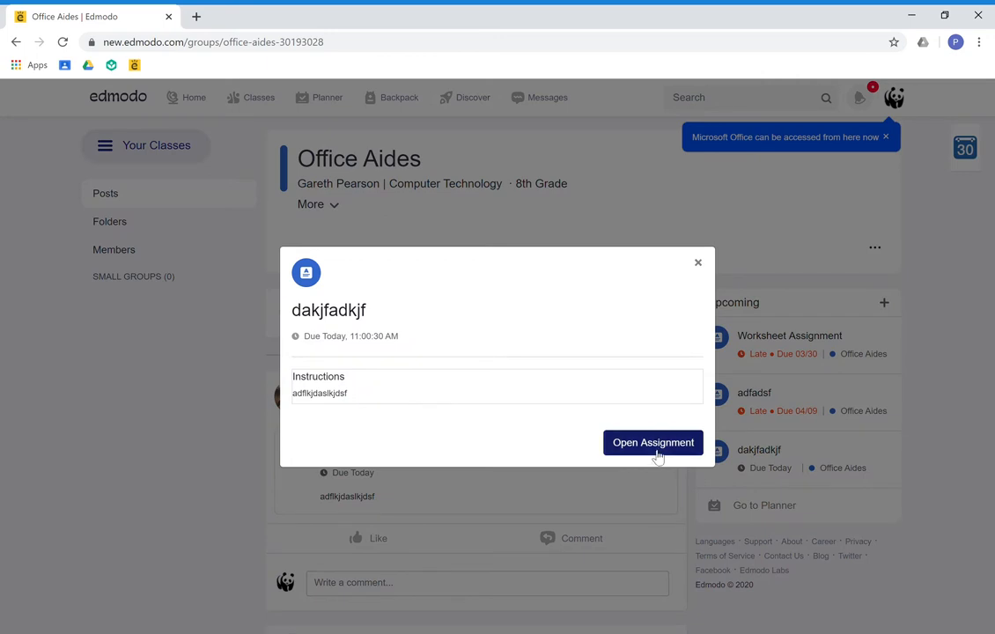
{"action": "left_click", "coordinate": [652, 443]}
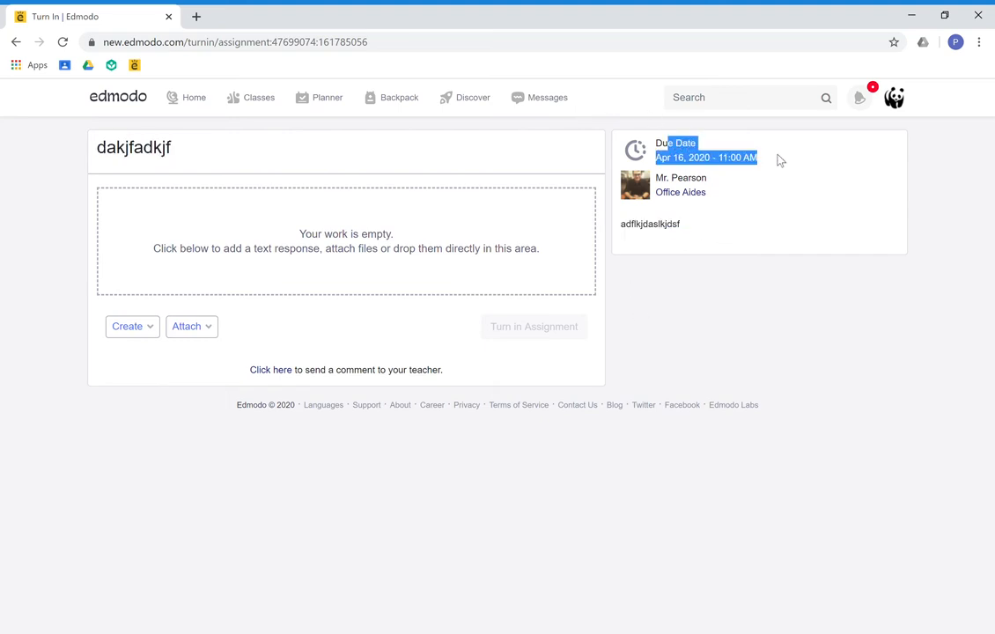
Deselect the due date text and show the Attach dropdown options.
{"action": "left_click", "coordinate": [414, 344]}
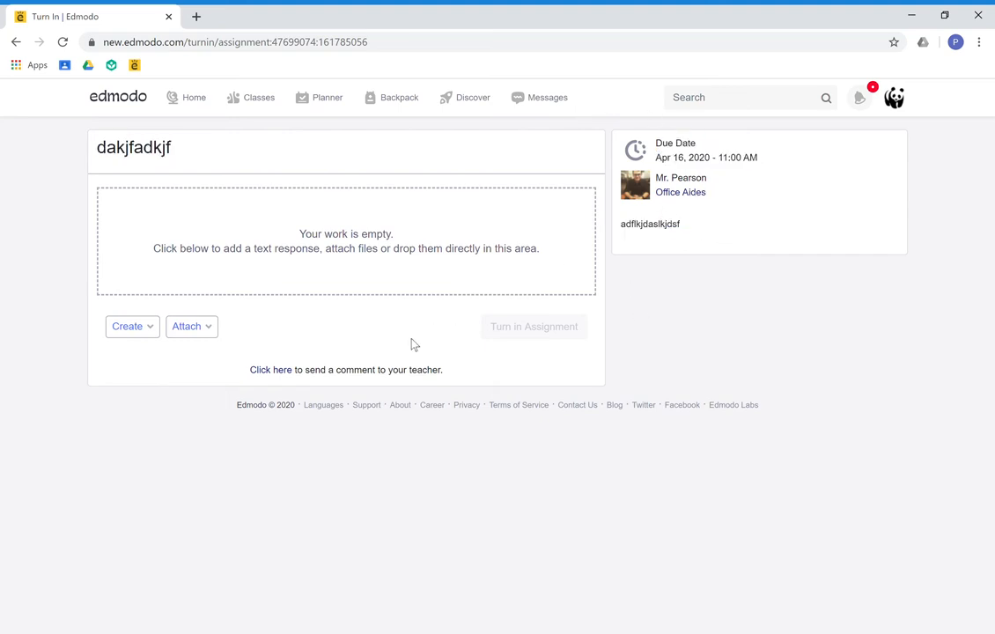
{"action": "mouse_move", "coordinate": [192, 326]}
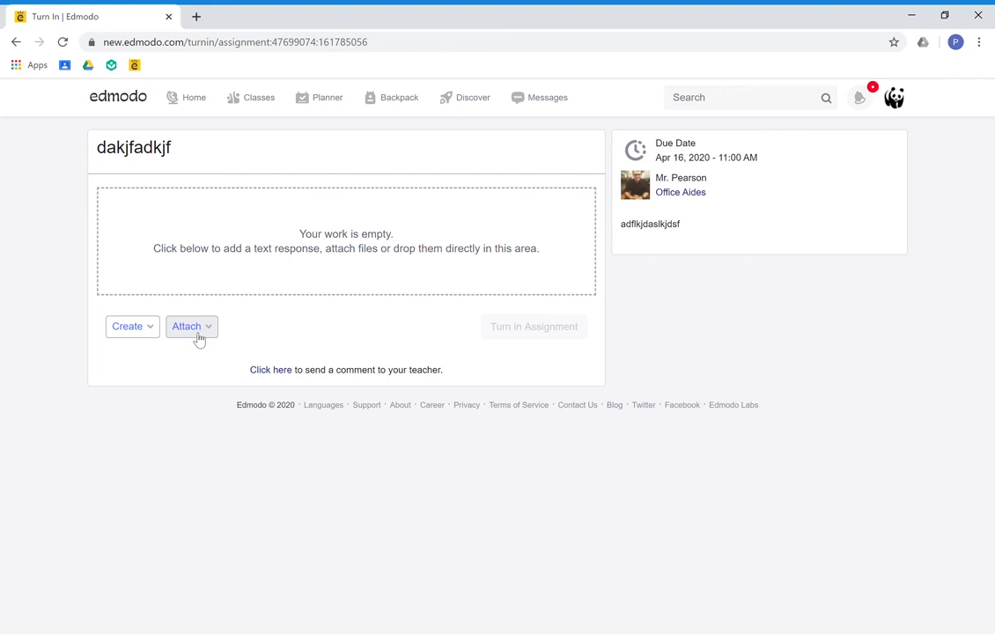
{"action": "left_click", "coordinate": [191, 326]}
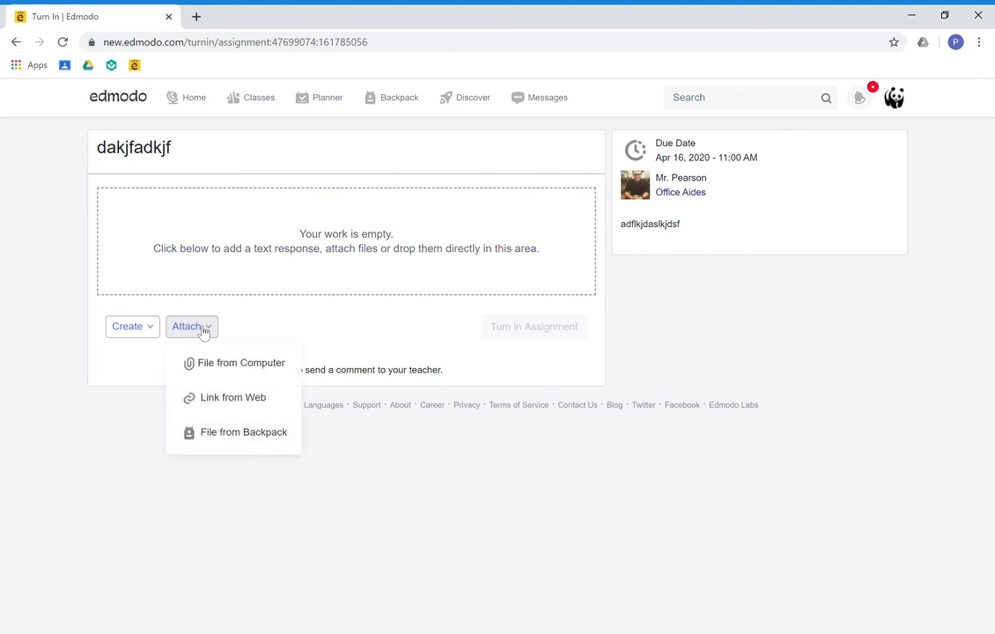
{"action": "mouse_move", "coordinate": [241, 363]}
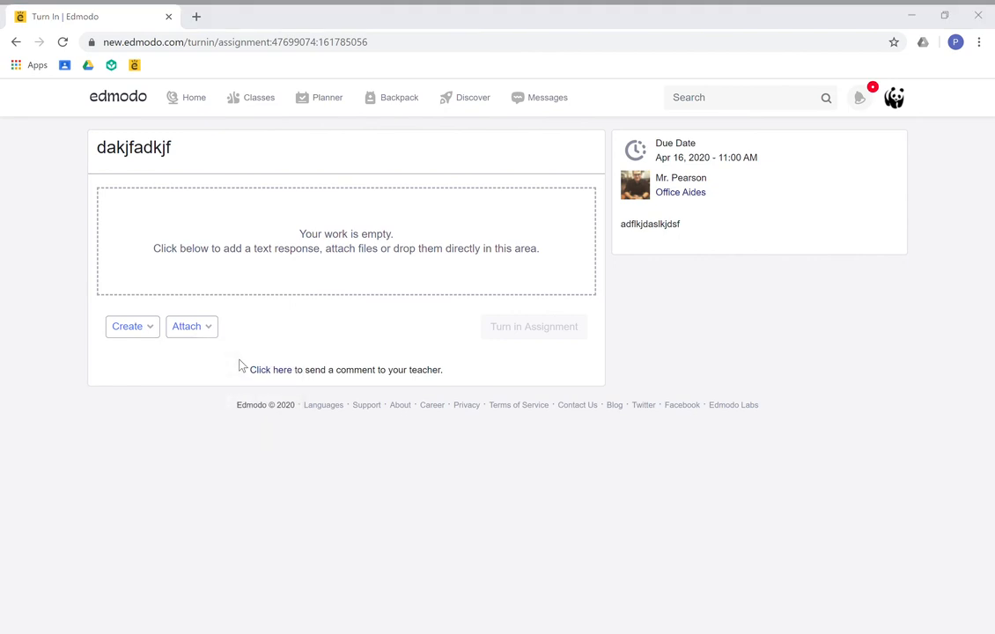
{"action": "mouse_move", "coordinate": [227, 340]}
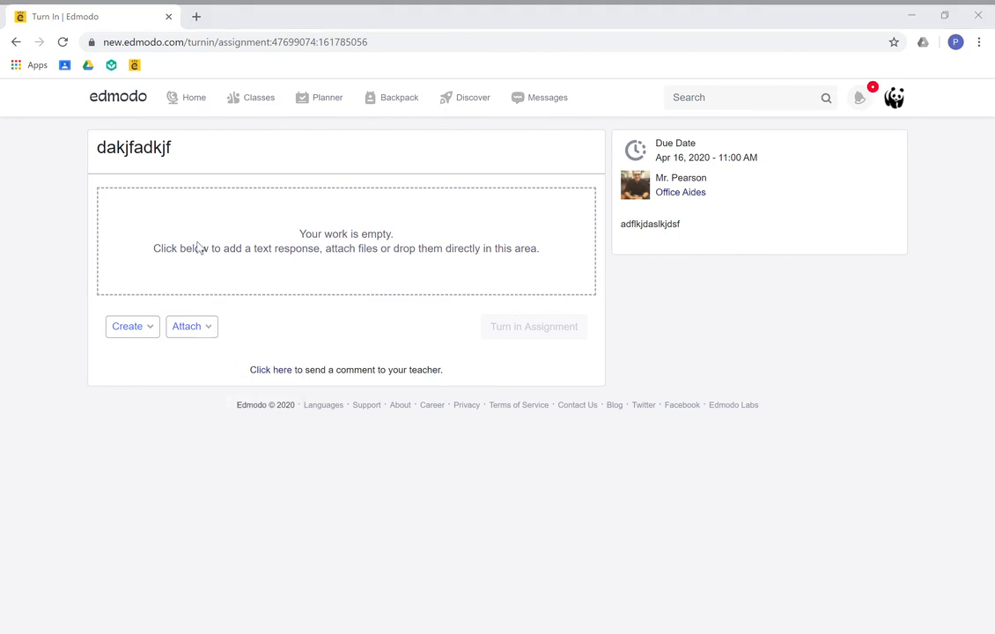
{"action": "mouse_move", "coordinate": [217, 382]}
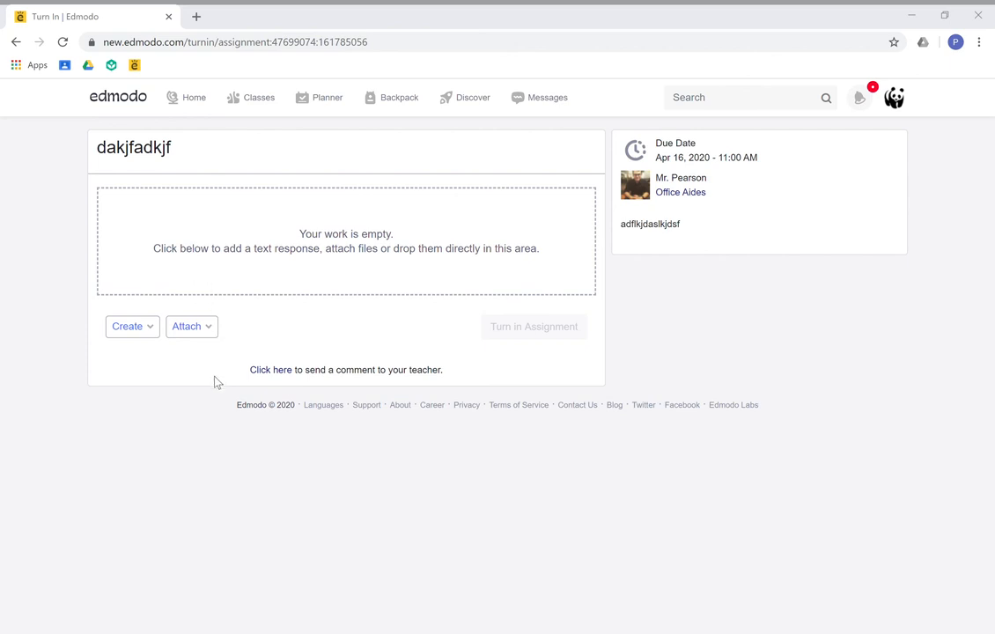
{"action": "mouse_move", "coordinate": [345, 500]}
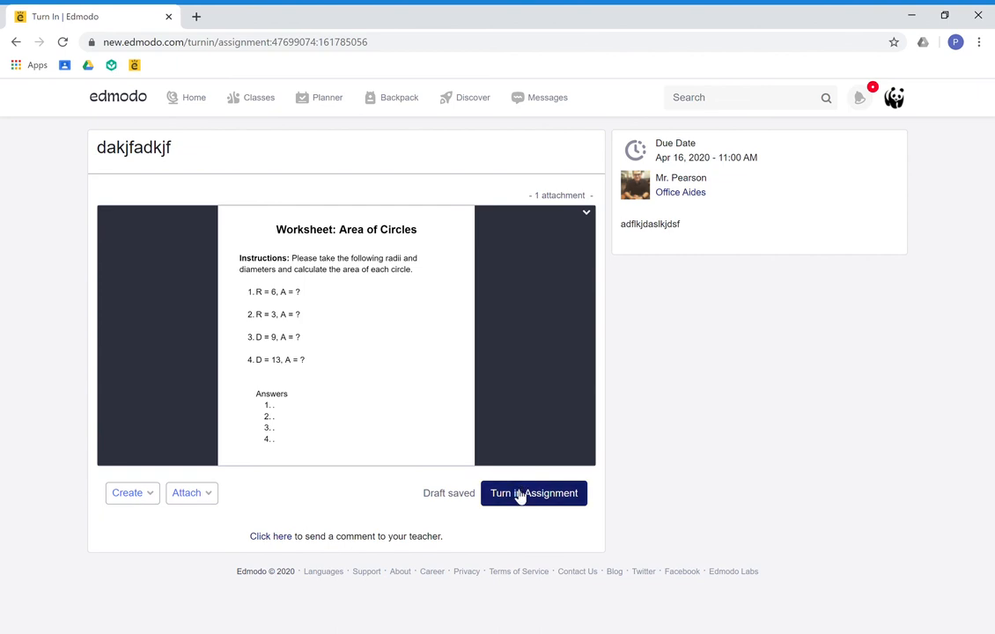
Turn in the assignment with the Area of Circles worksheet attached.
{"action": "left_click", "coordinate": [534, 494]}
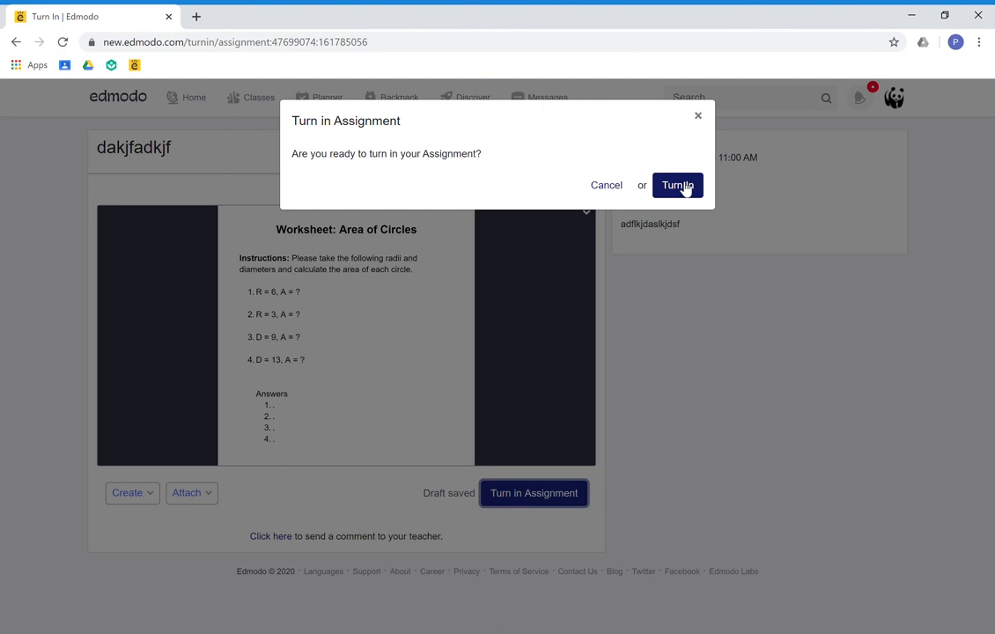
Confirm Turn In in the dialog to submit the worksheet assignment.
{"action": "left_click", "coordinate": [677, 185]}
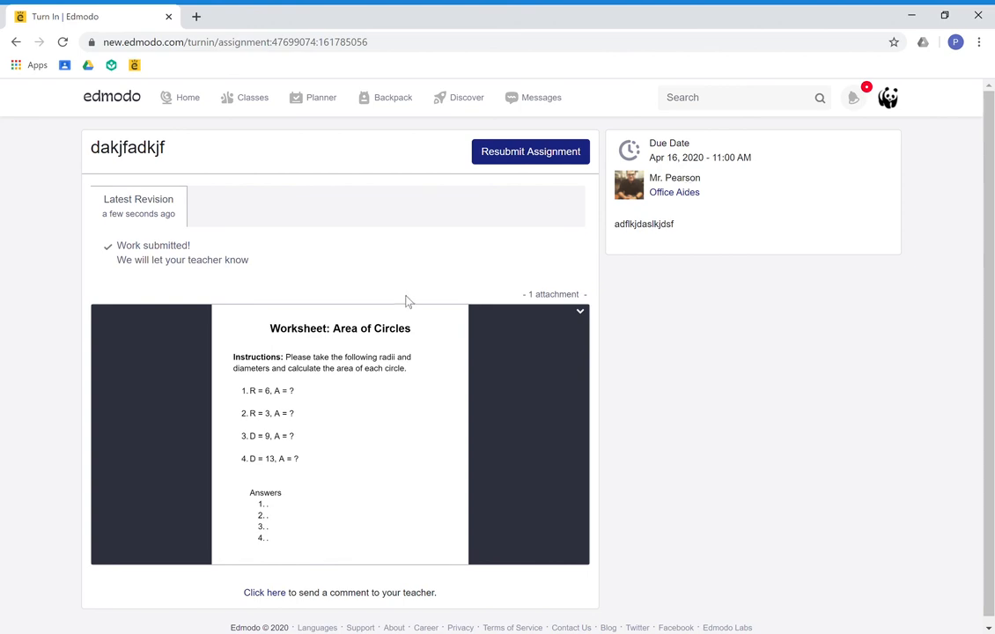
{"action": "mouse_move", "coordinate": [881, 596]}
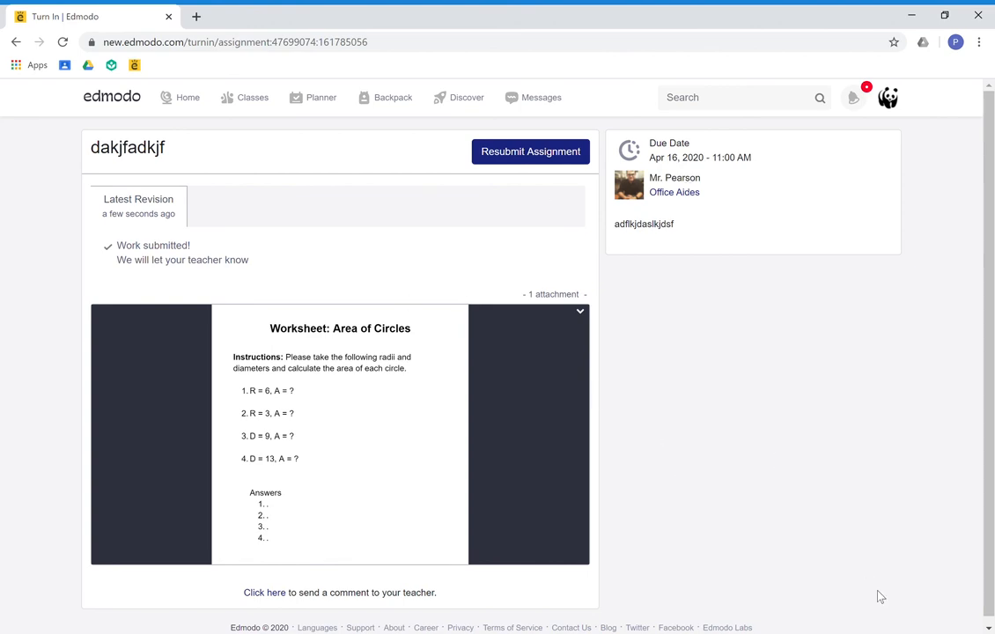